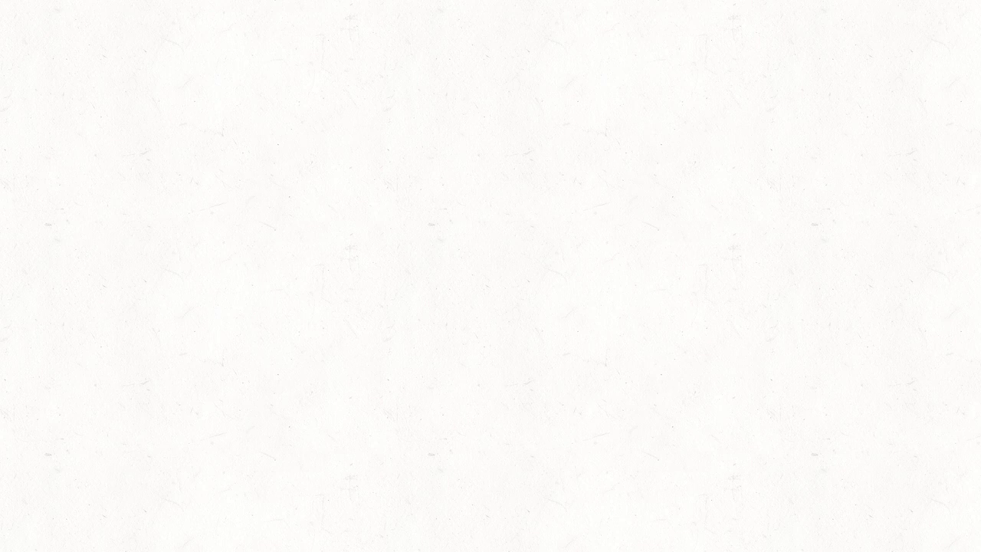
type("Okay")
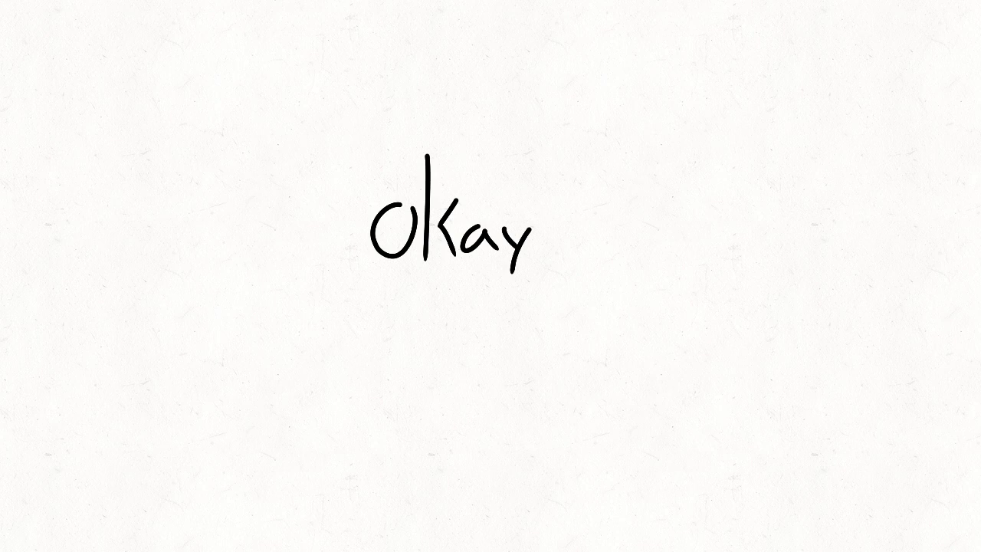